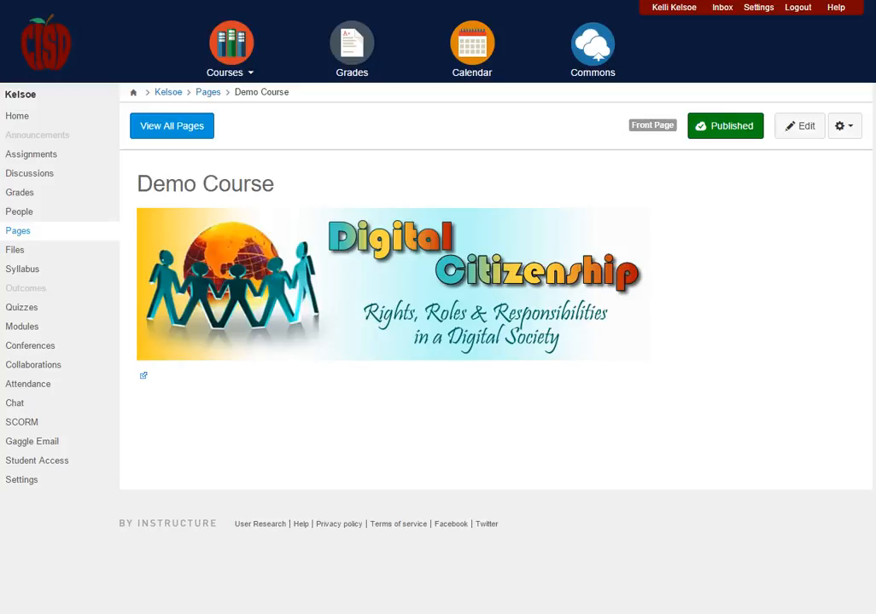
mouse_move(21, 184)
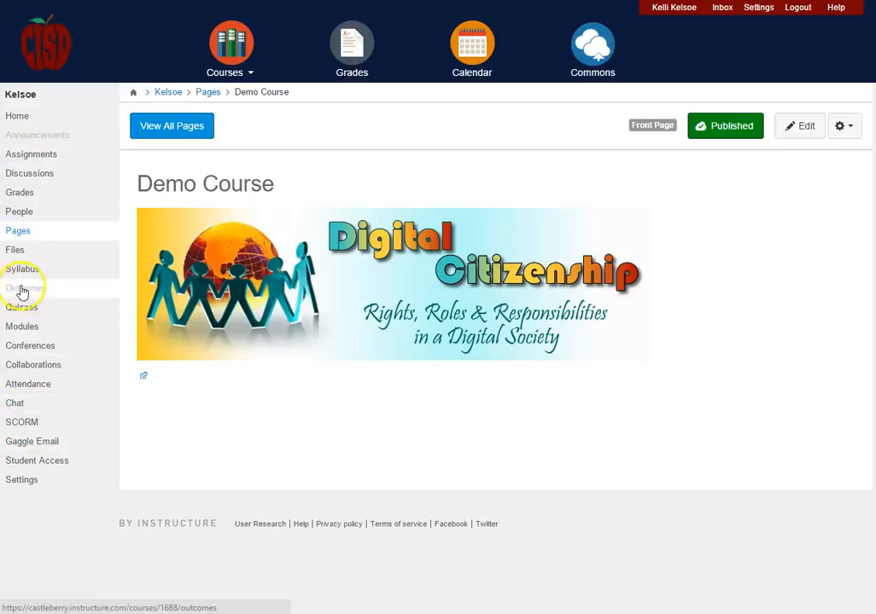
mouse_move(26, 289)
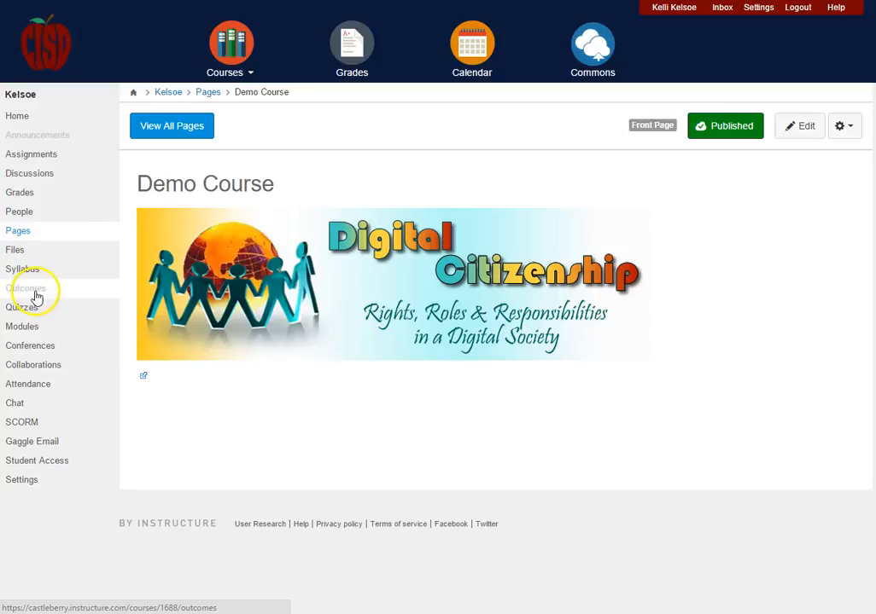
- Go to the Kelsoe course's Outcomes page from the course navigation
left_click(26, 288)
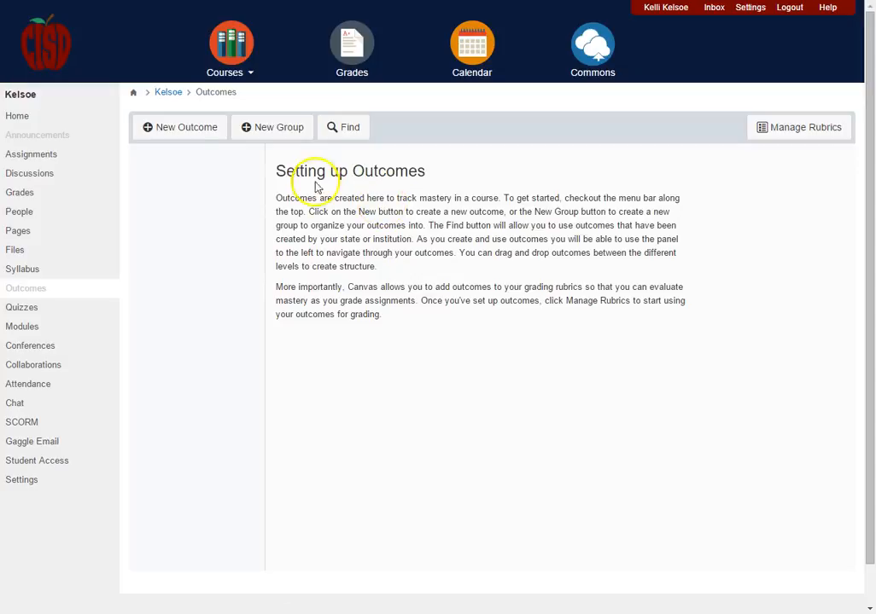
mouse_move(504, 193)
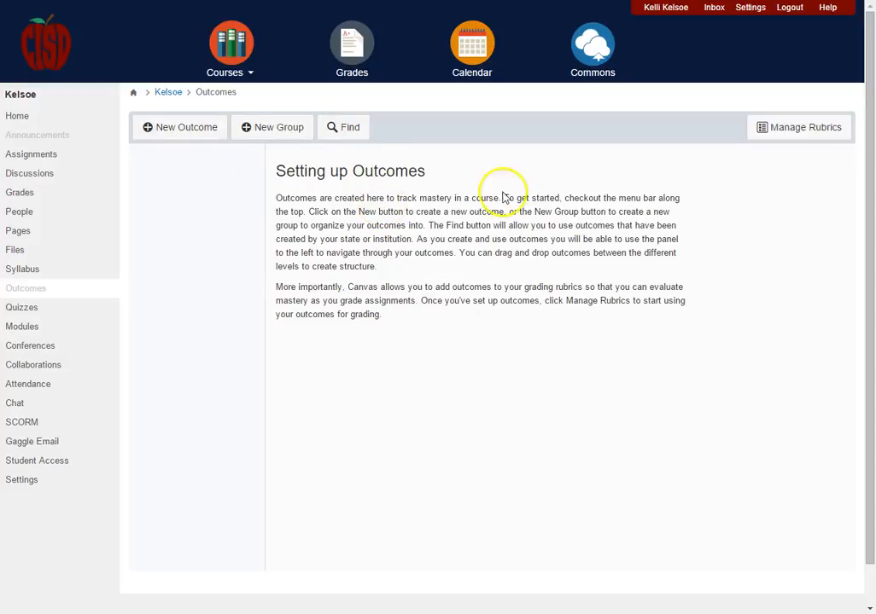
mouse_move(345, 309)
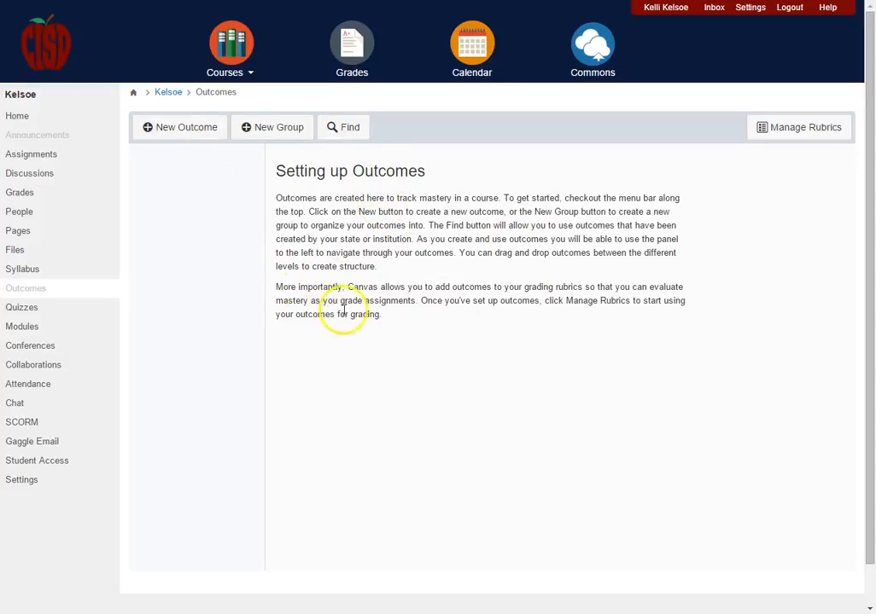
mouse_move(775, 180)
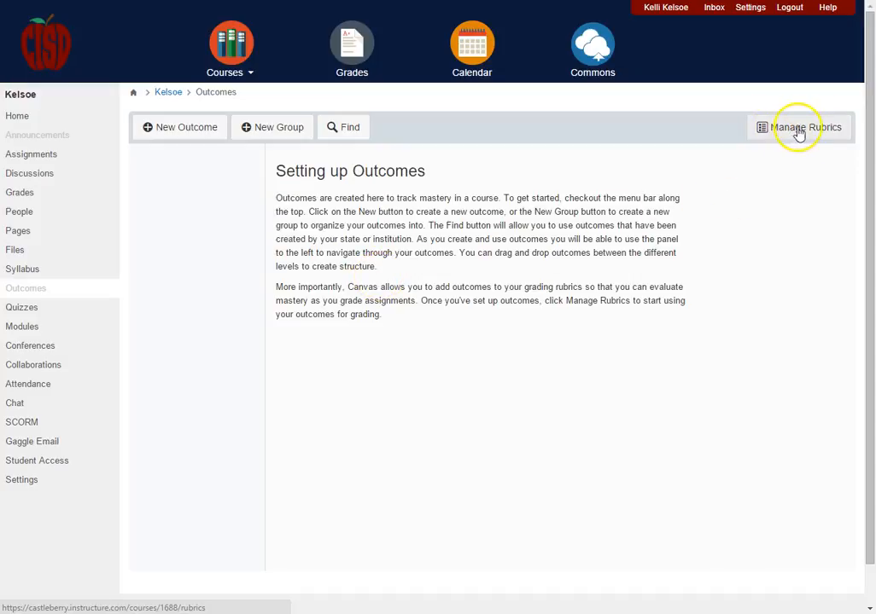
- Reach Course Rubrics via Manage Rubrics and start a new rubric form
left_click(800, 126)
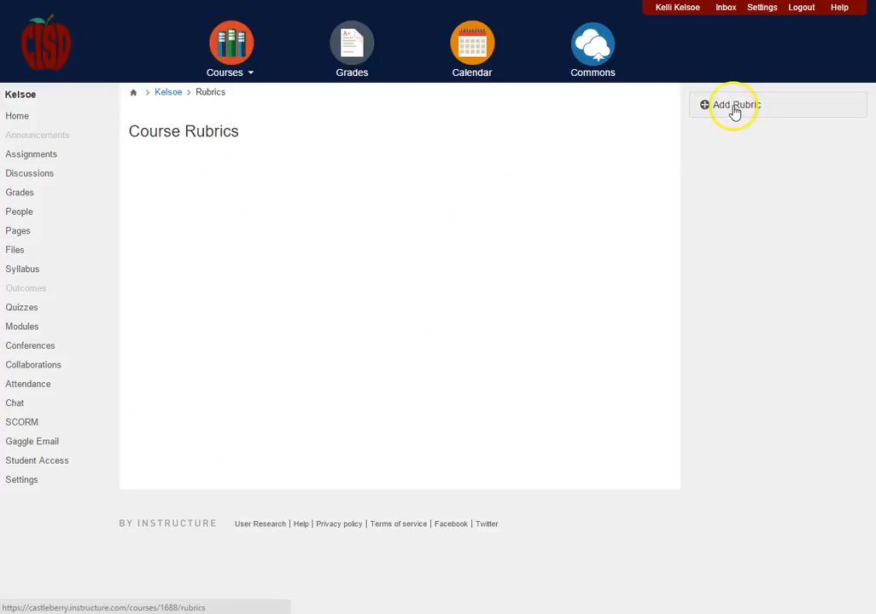
left_click(730, 105)
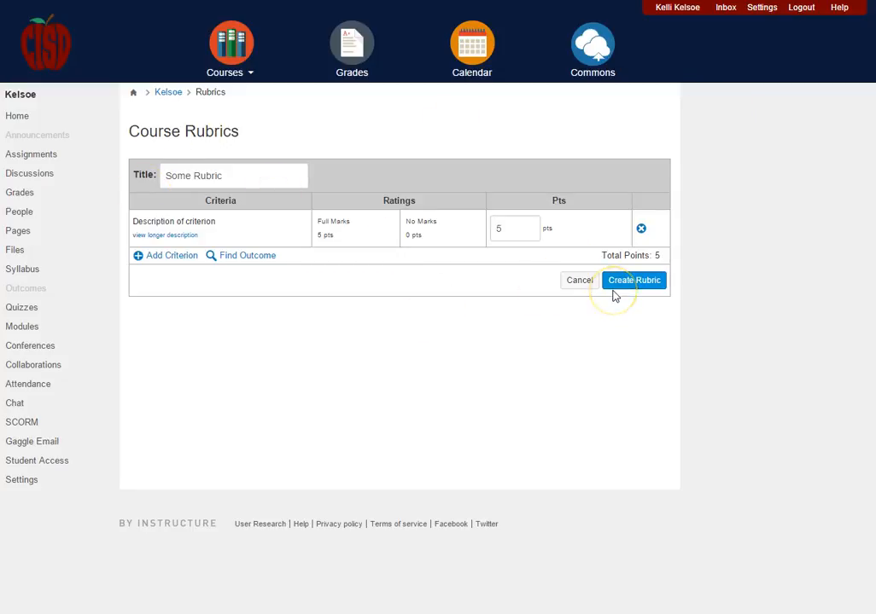
mouse_move(109, 162)
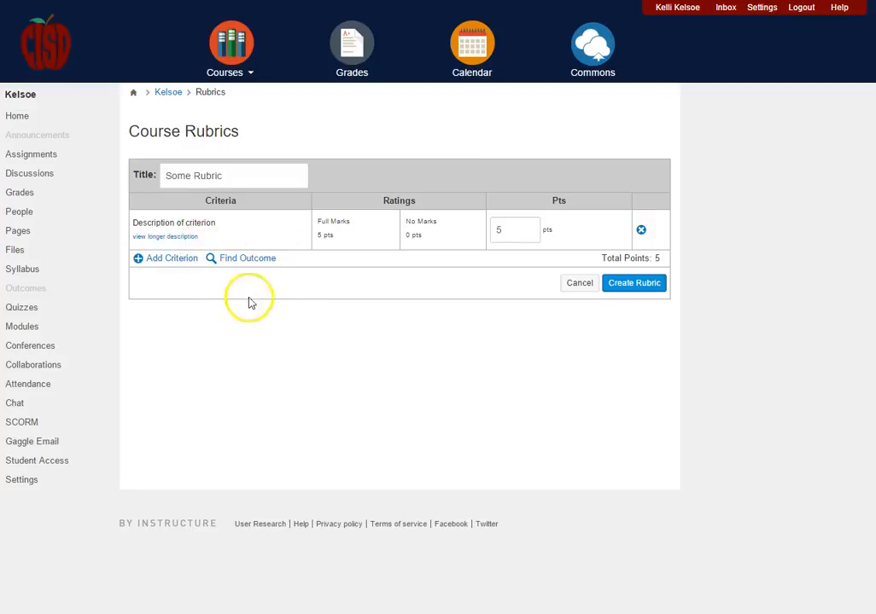
mouse_move(179, 411)
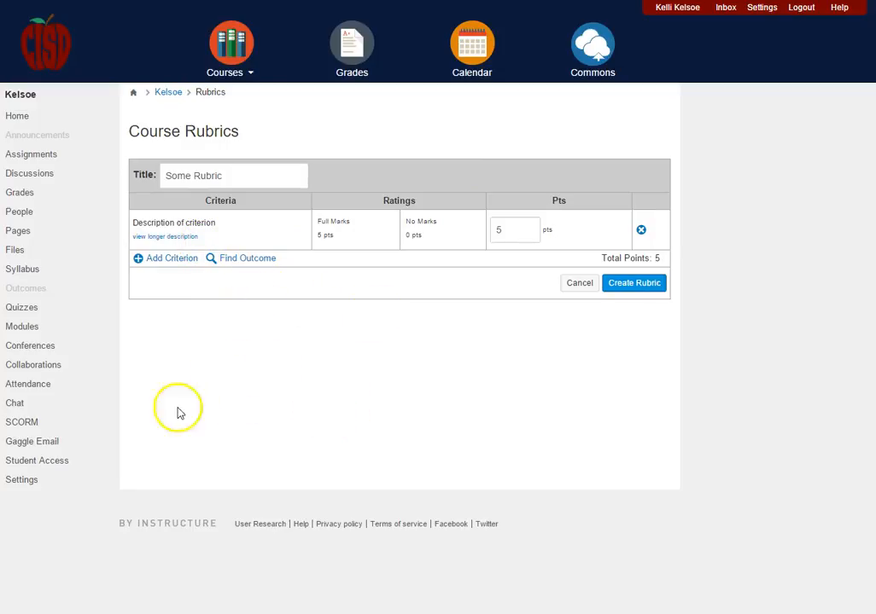
mouse_move(30, 154)
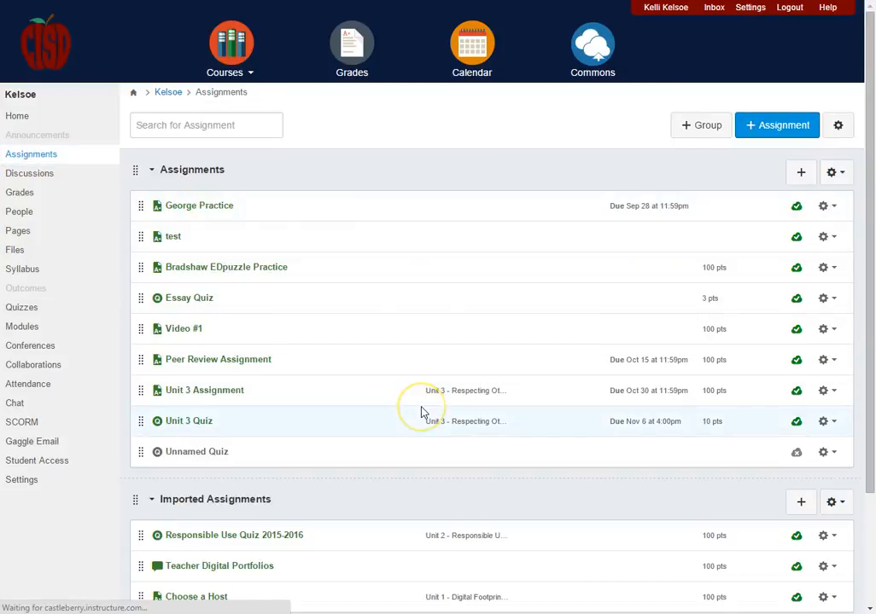
- Begin a new rubric on the George Practice assignment with its default 5-point criterion
left_click(198, 205)
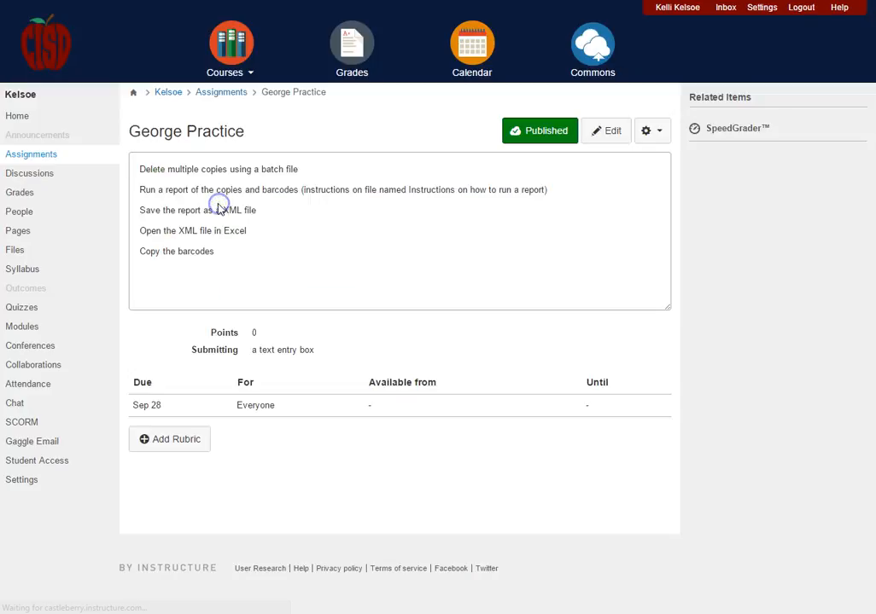
mouse_move(609, 297)
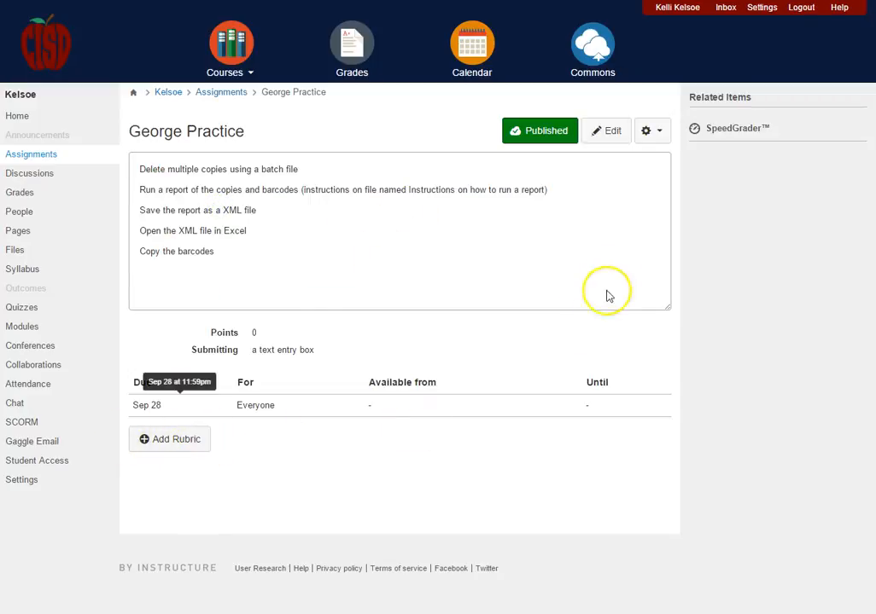
mouse_move(136, 451)
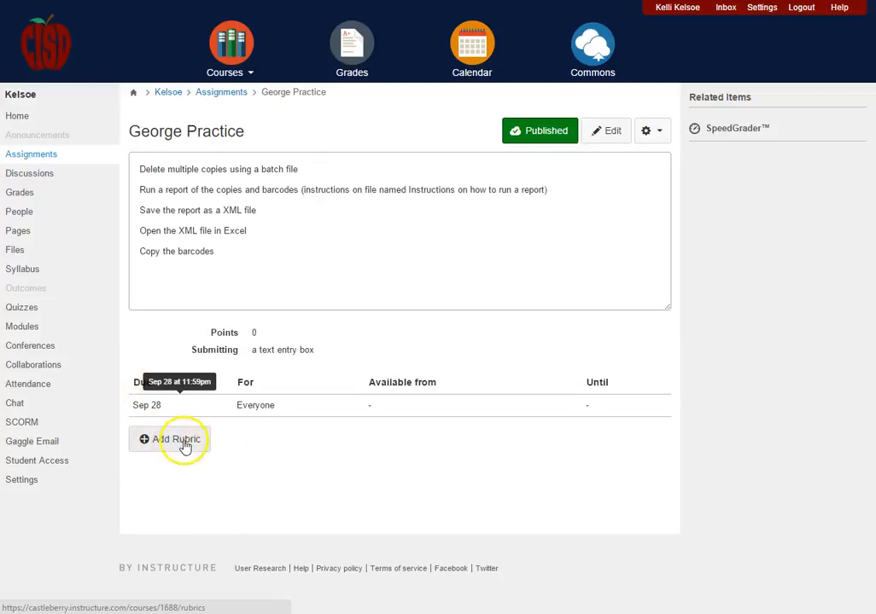
left_click(174, 440)
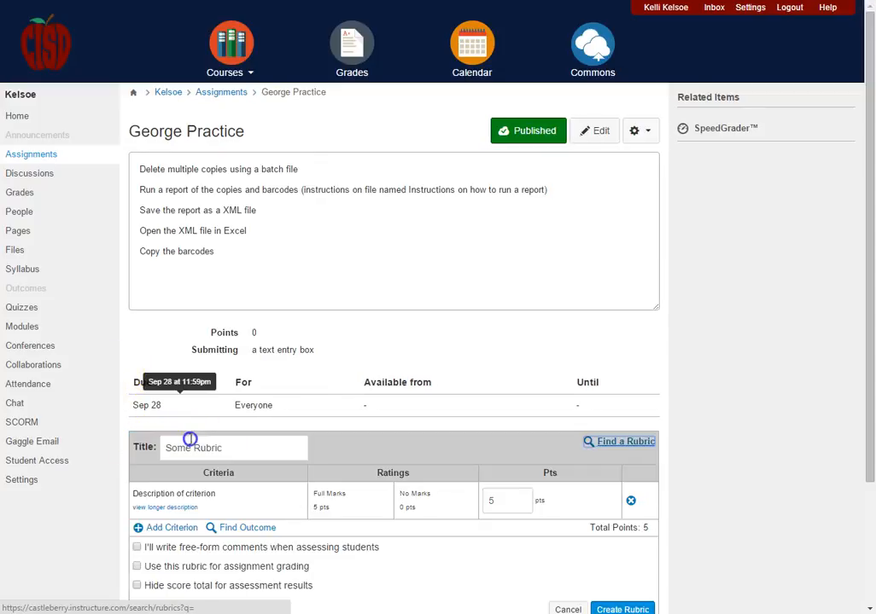
scroll("down", 3)
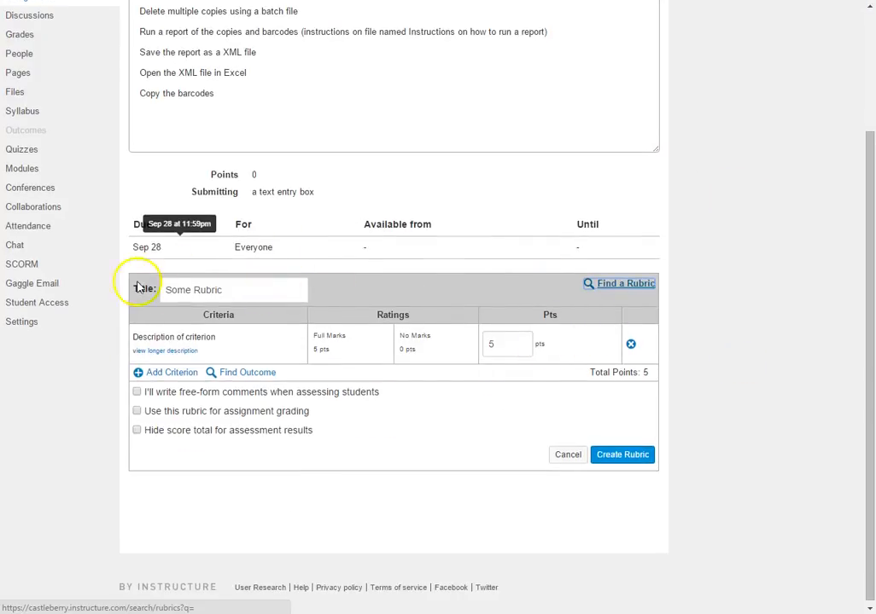
mouse_move(458, 412)
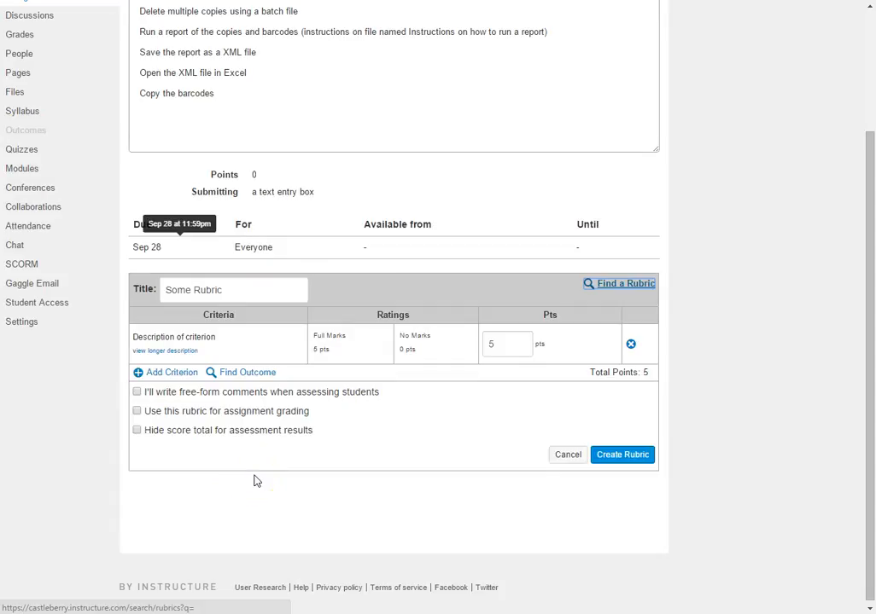
mouse_move(197, 468)
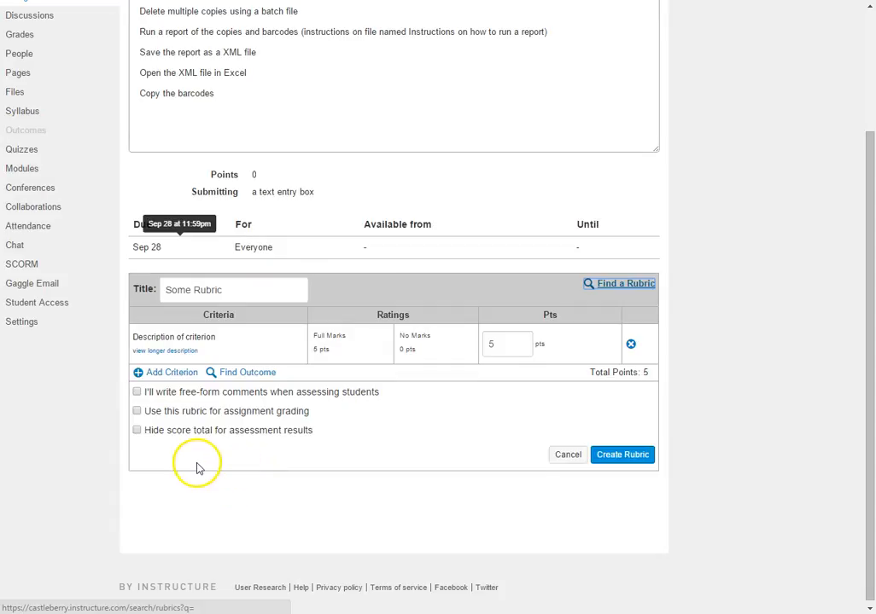
mouse_move(259, 430)
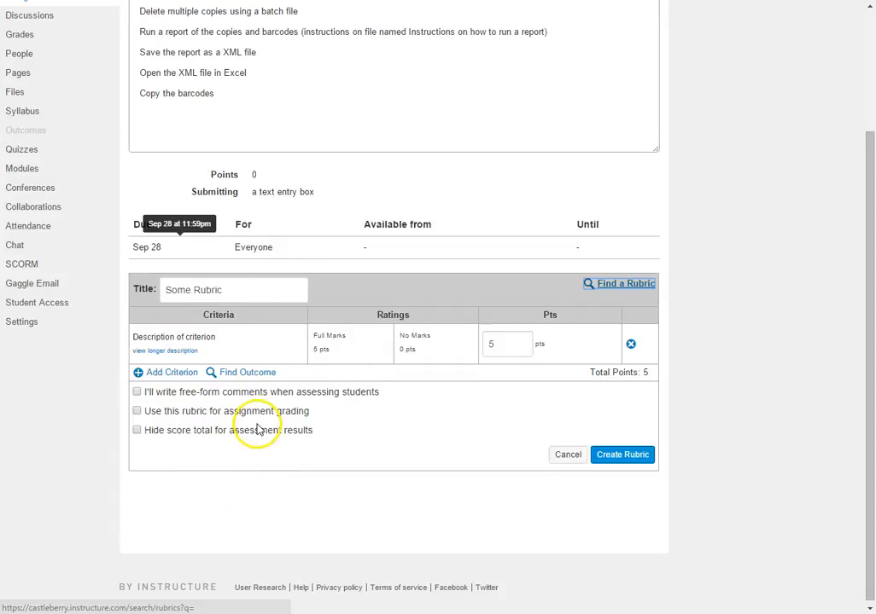
- Replace the placeholder title with 'Discussion Rubric'
left_click(232, 290)
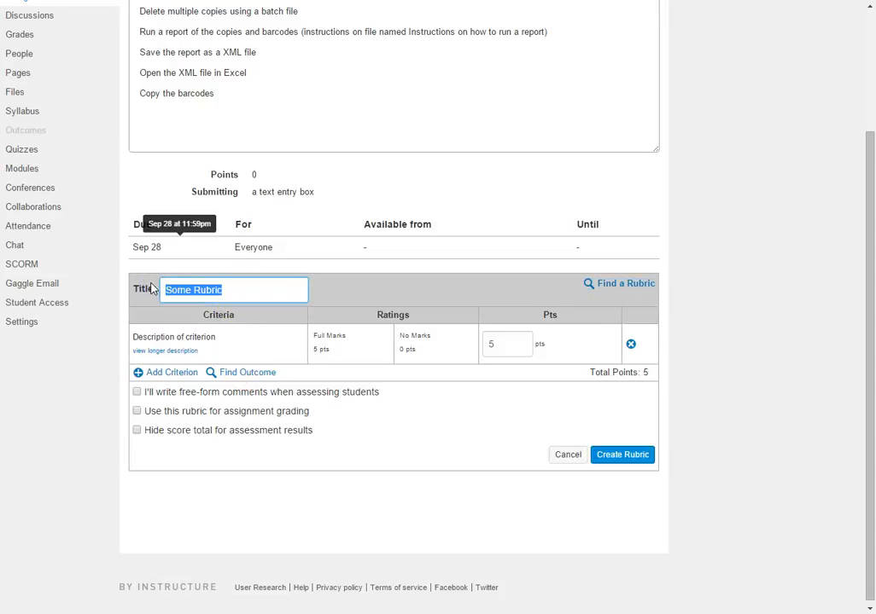
type("Discussion")
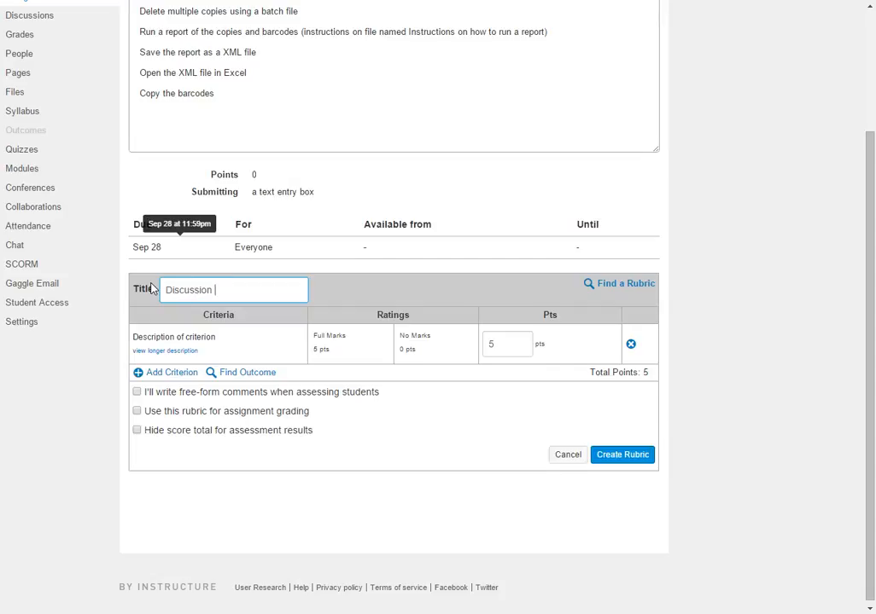
type("Rubric")
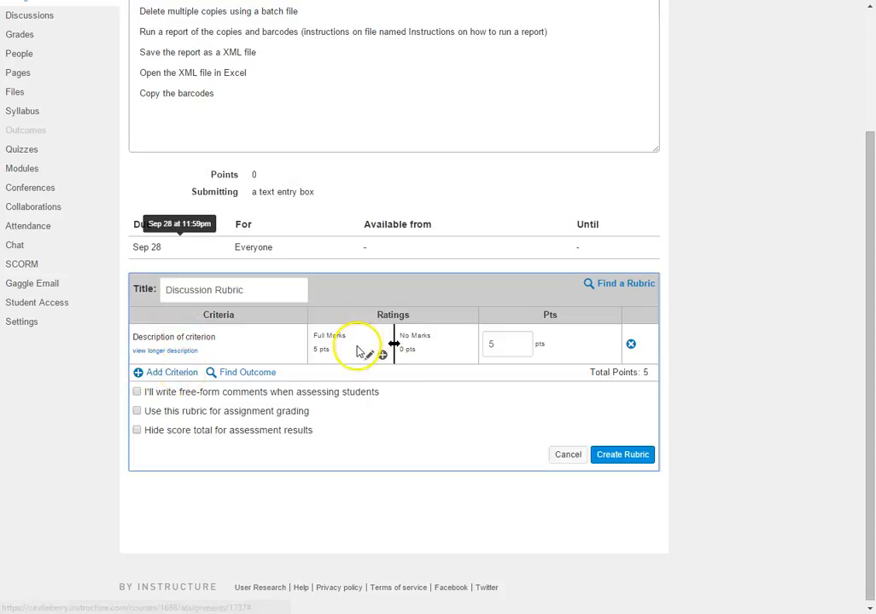
mouse_move(418, 344)
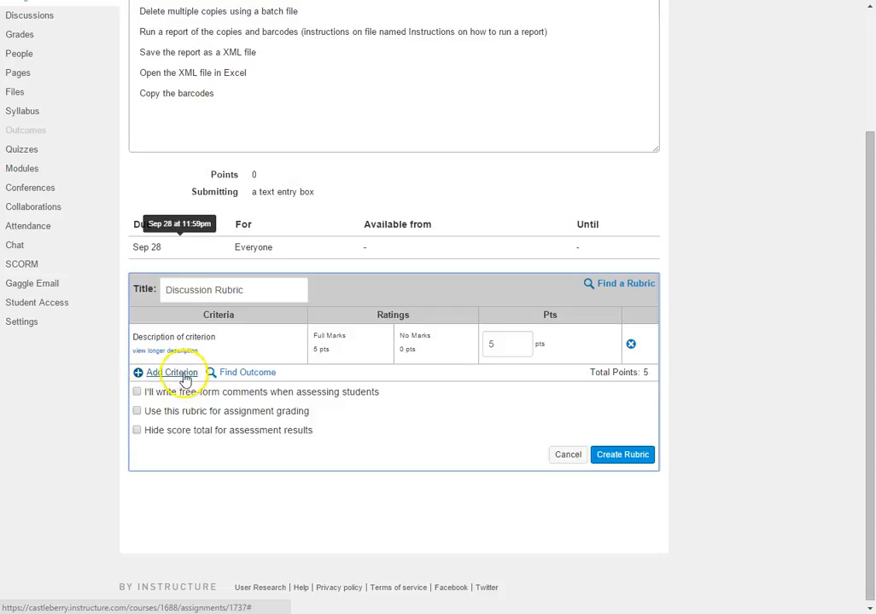
- Add a second default 5-point criterion, bringing the total to 10 points
left_click(170, 372)
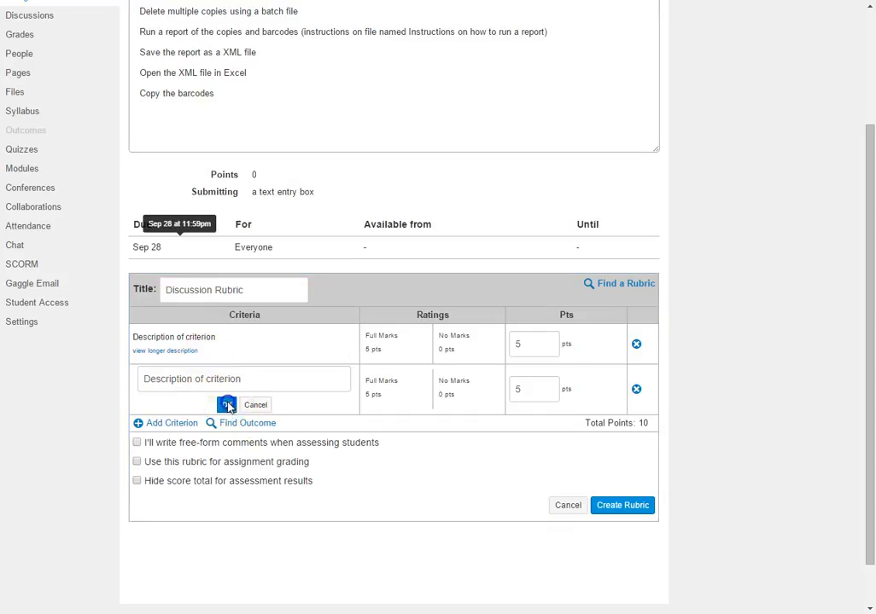
left_click(225, 404)
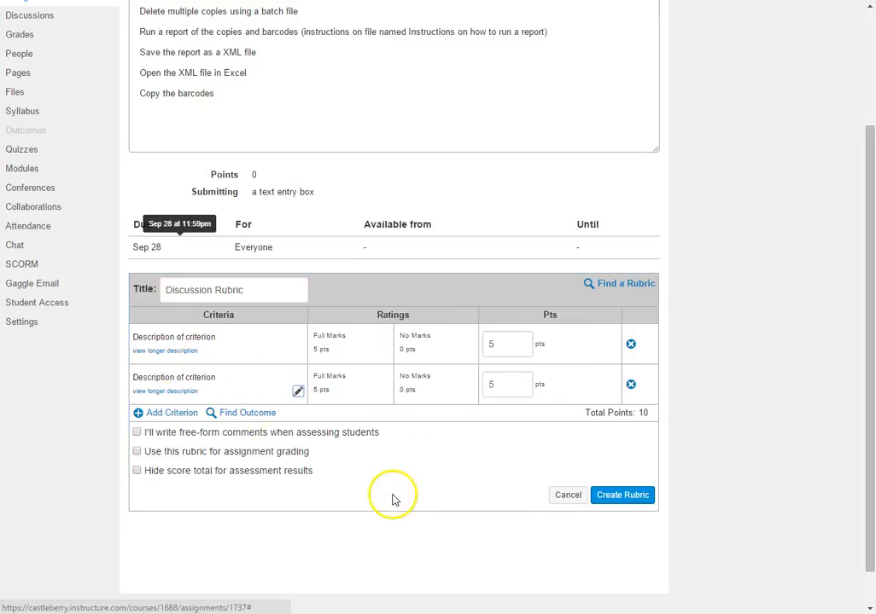
mouse_move(241, 340)
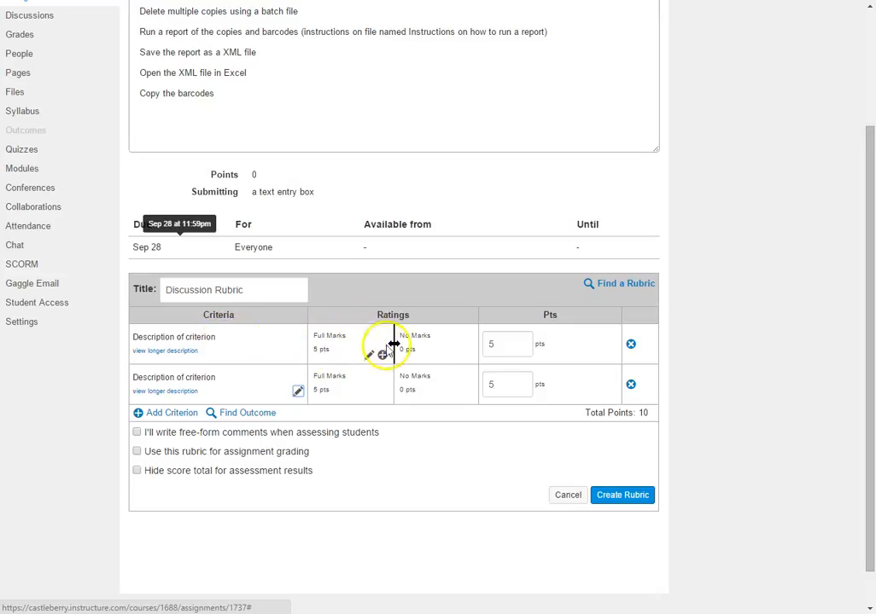
mouse_move(358, 367)
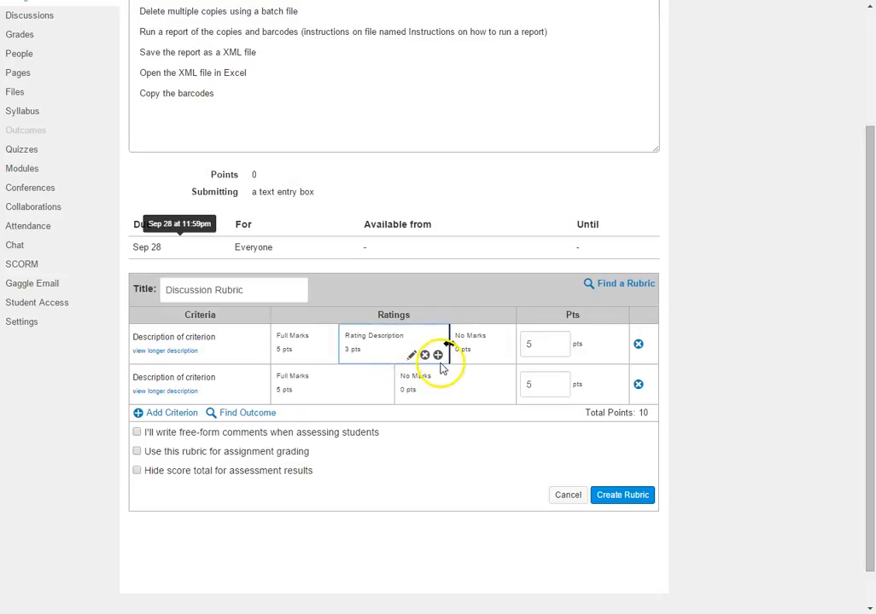
- Add an intermediate rating level to the first criterion
left_click(437, 355)
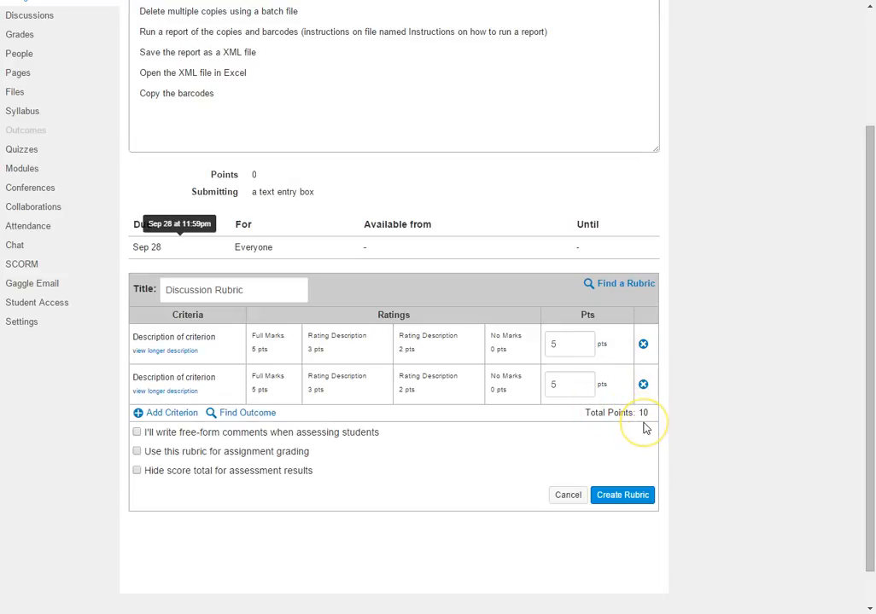
mouse_move(231, 391)
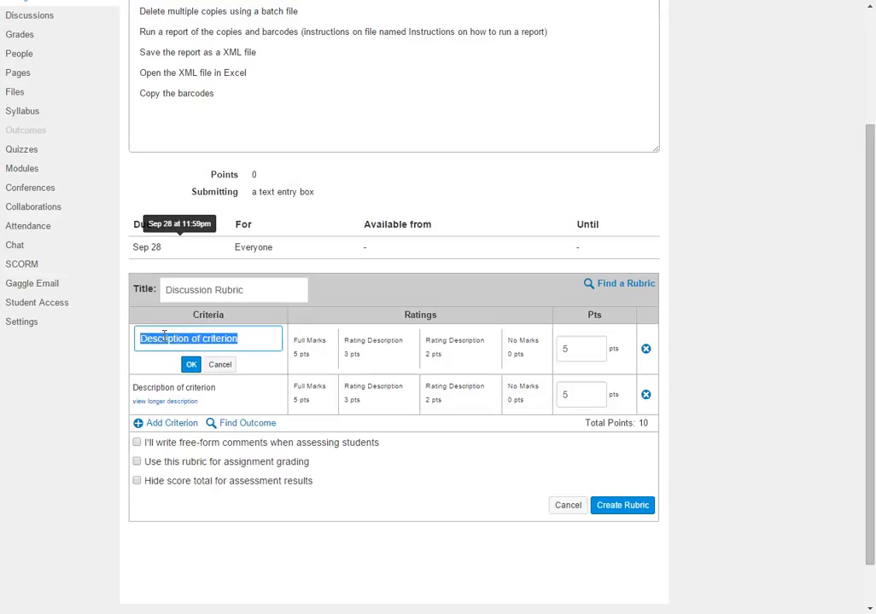
- Name the first criterion Content and the second Mechanics
type("Content")
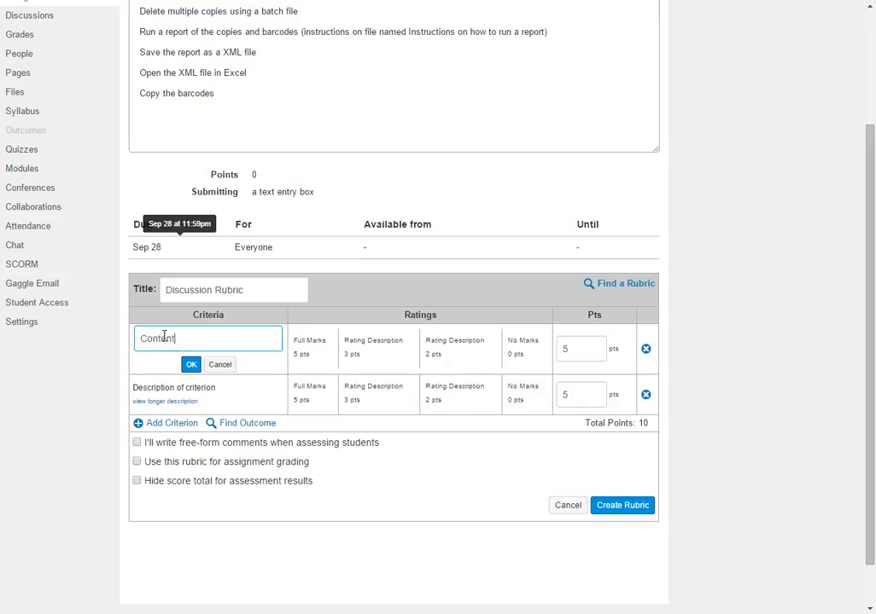
left_click(191, 365)
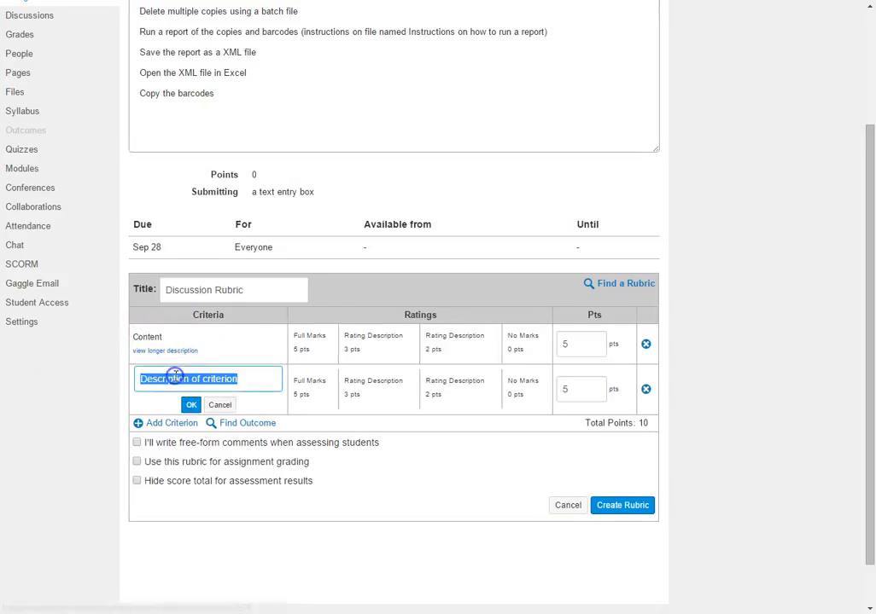
type("Mechanics")
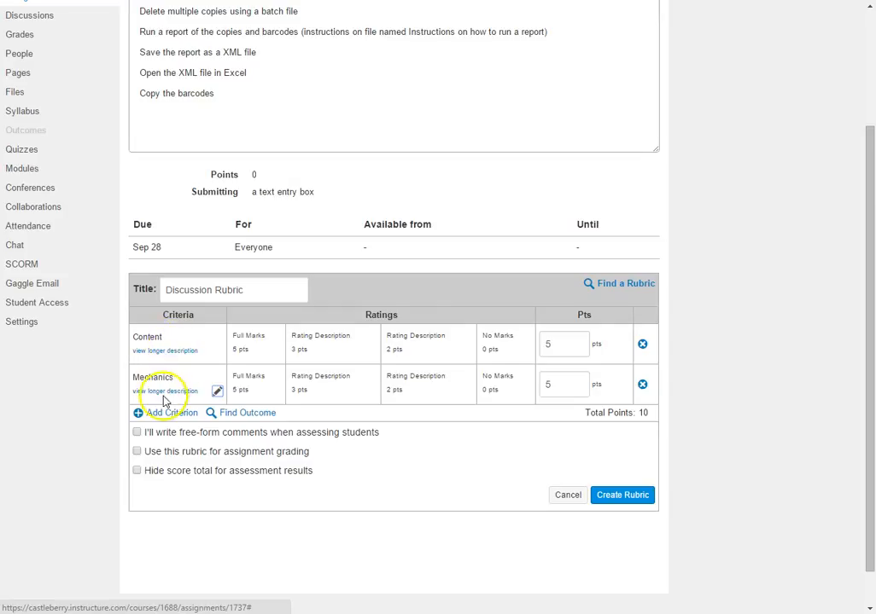
left_click(147, 338)
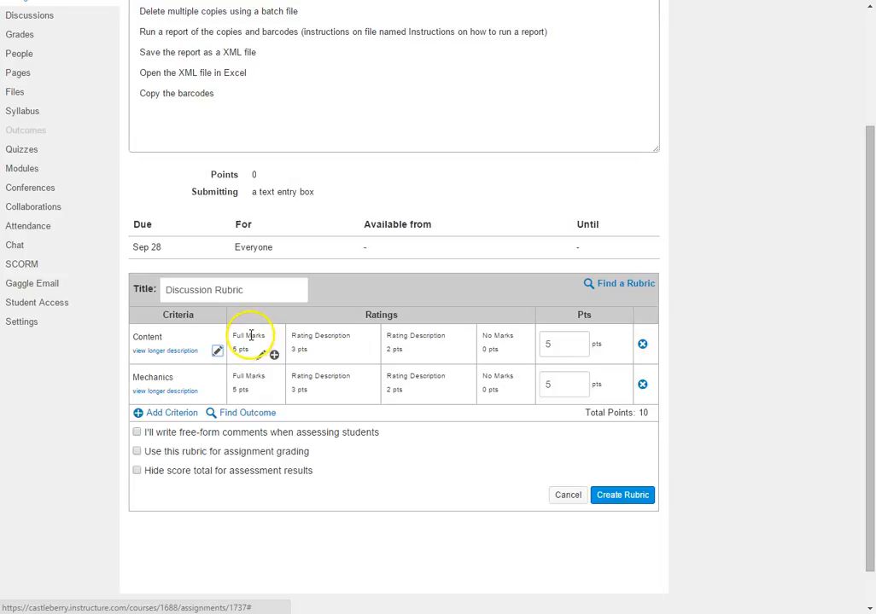
- Set Content's top rating to 50 points, described as content fully developed with examples given
left_click(251, 334)
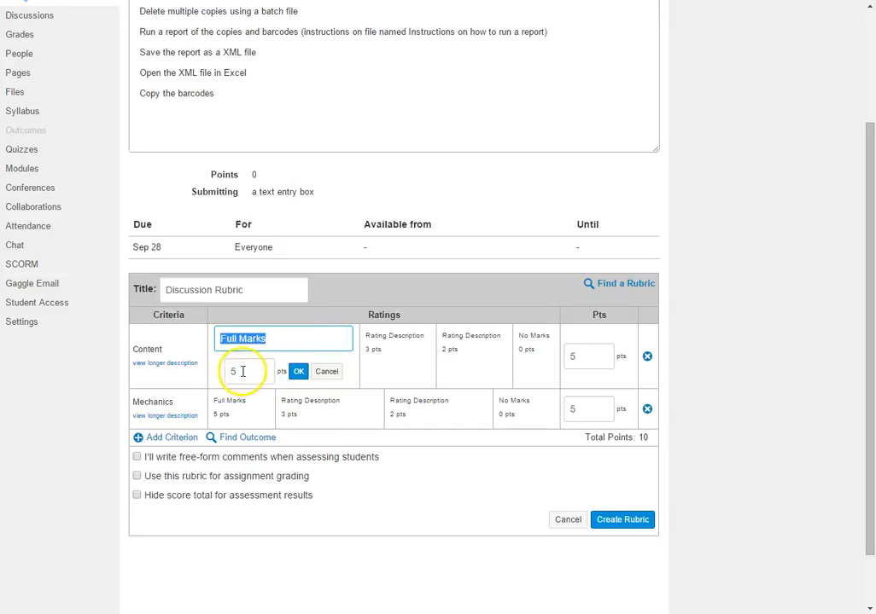
type("0")
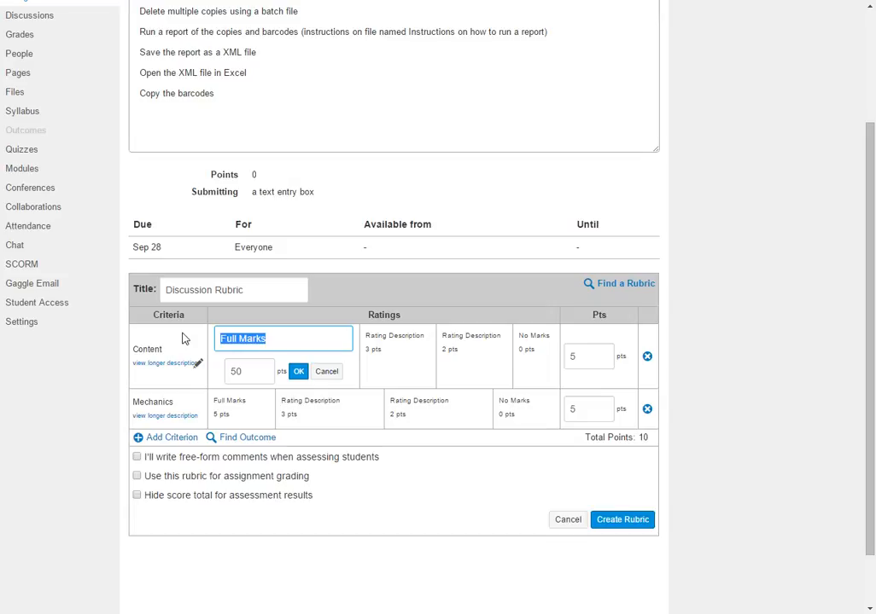
type("Content is")
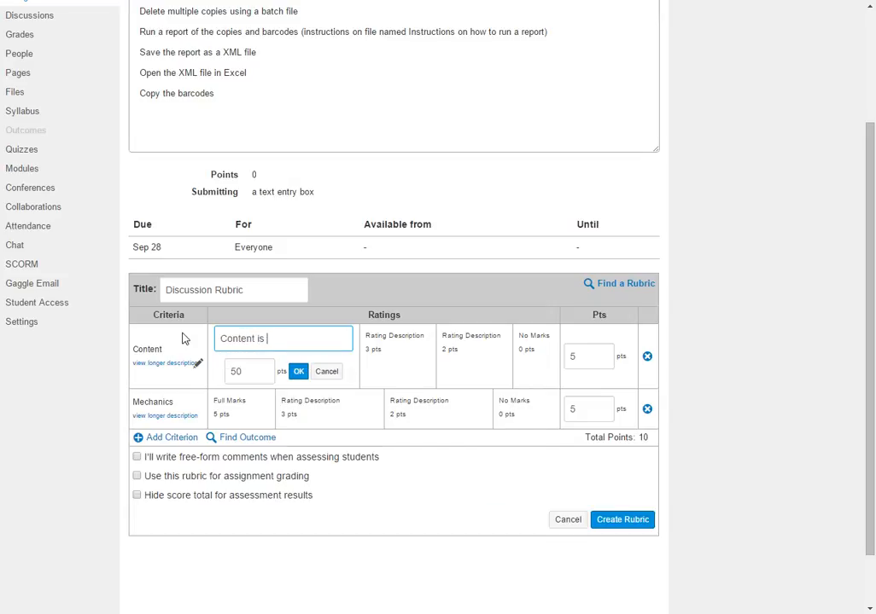
type("fully developed with")
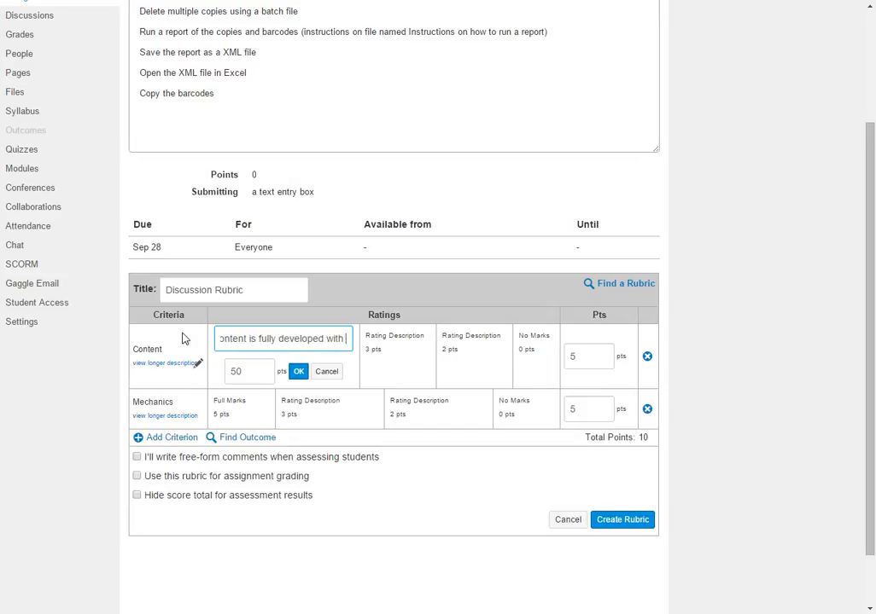
type("examples given.")
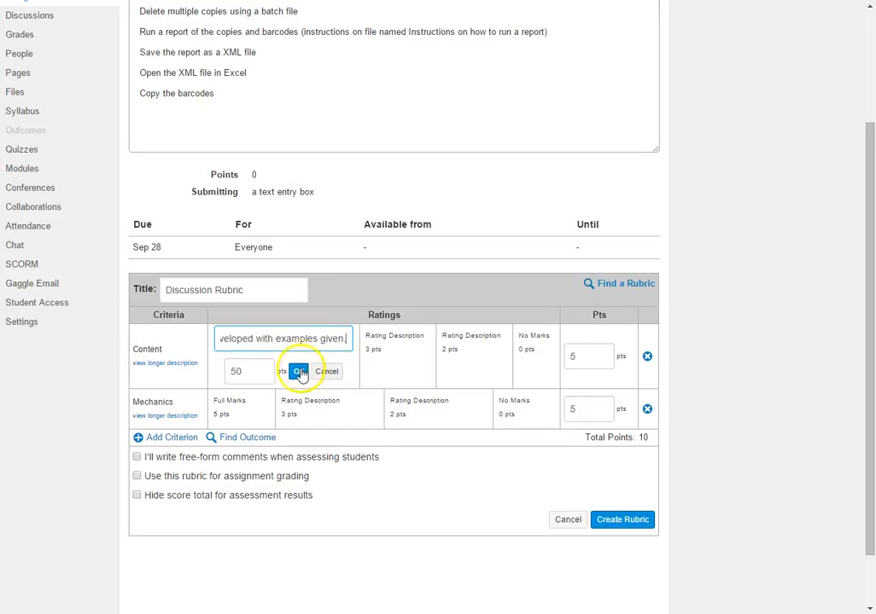
left_click(297, 372)
type("50")
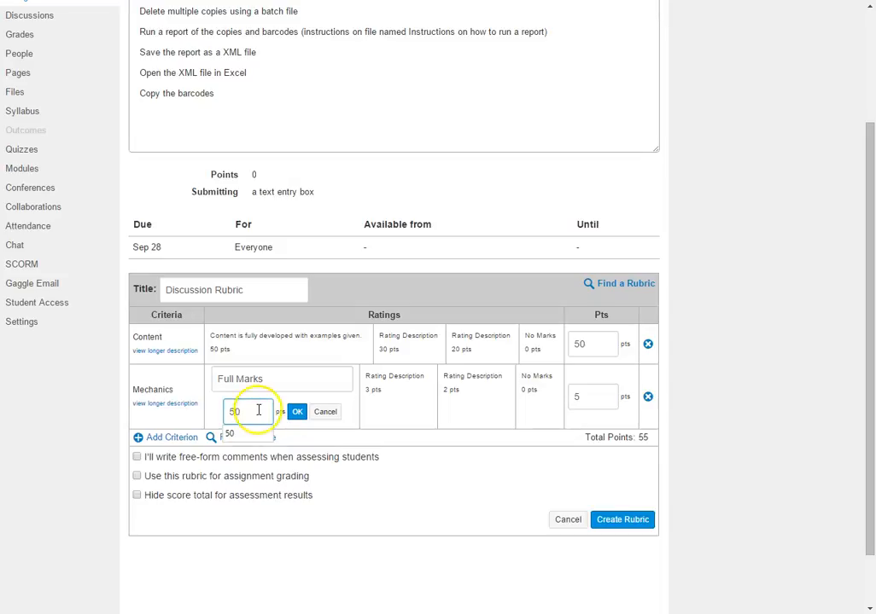
- Confirm Mechanics' top rating of 50 points, bringing the rubric total to 100
left_click(297, 411)
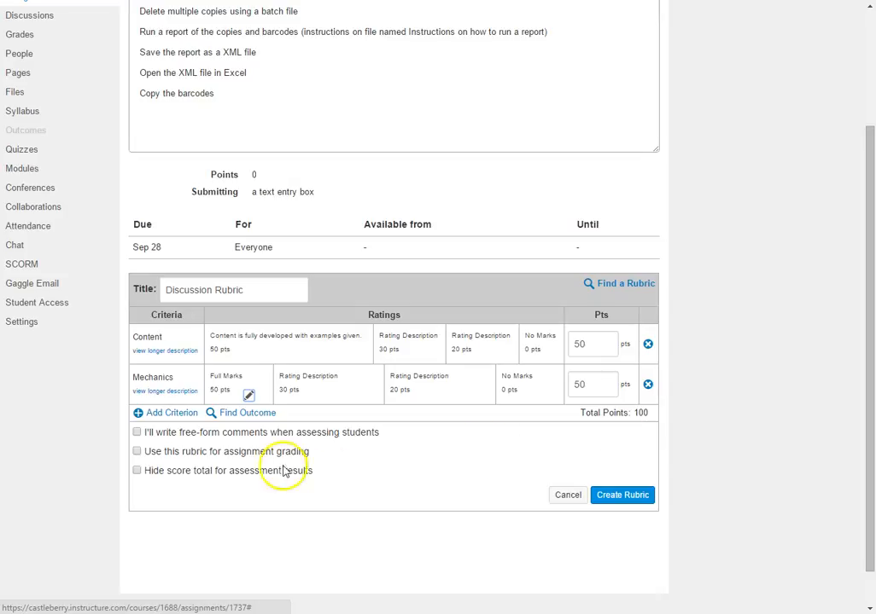
mouse_move(253, 440)
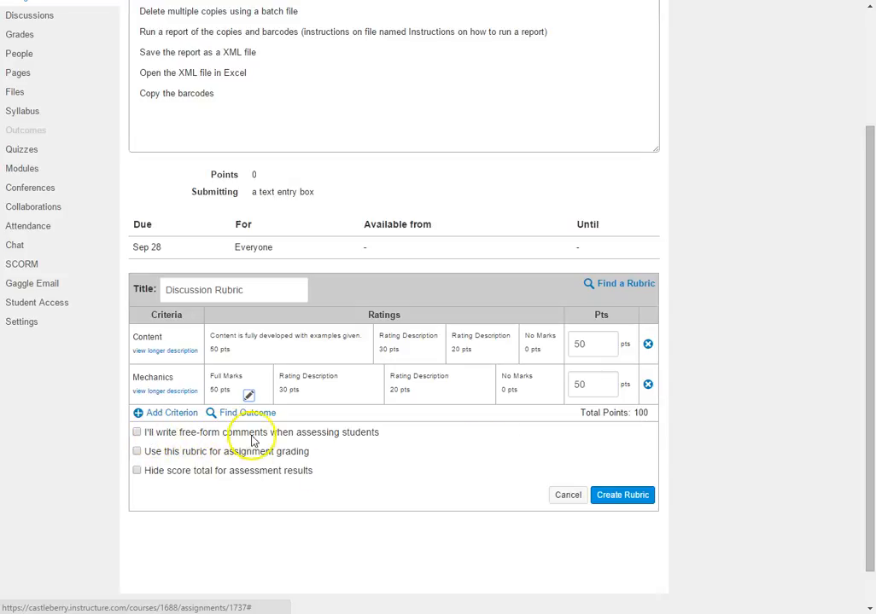
mouse_move(249, 439)
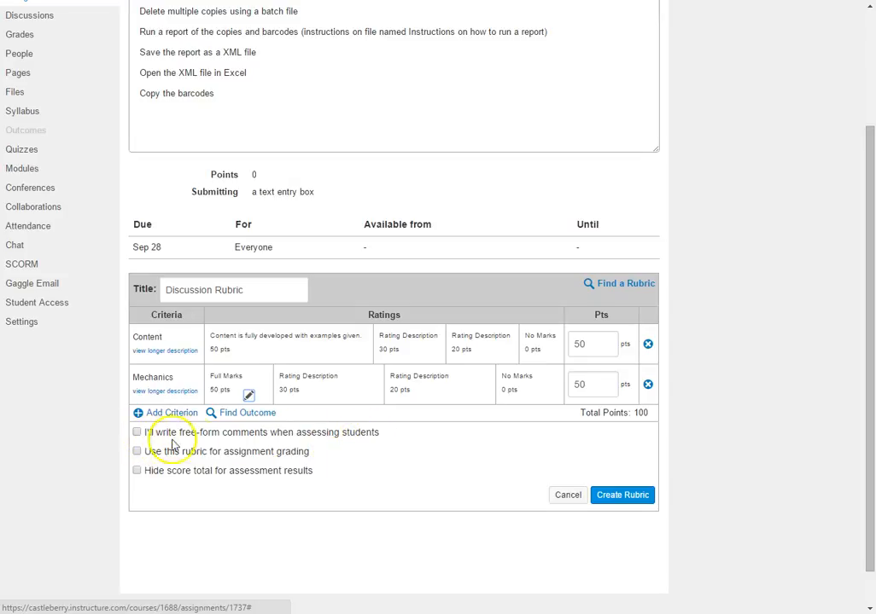
mouse_move(176, 441)
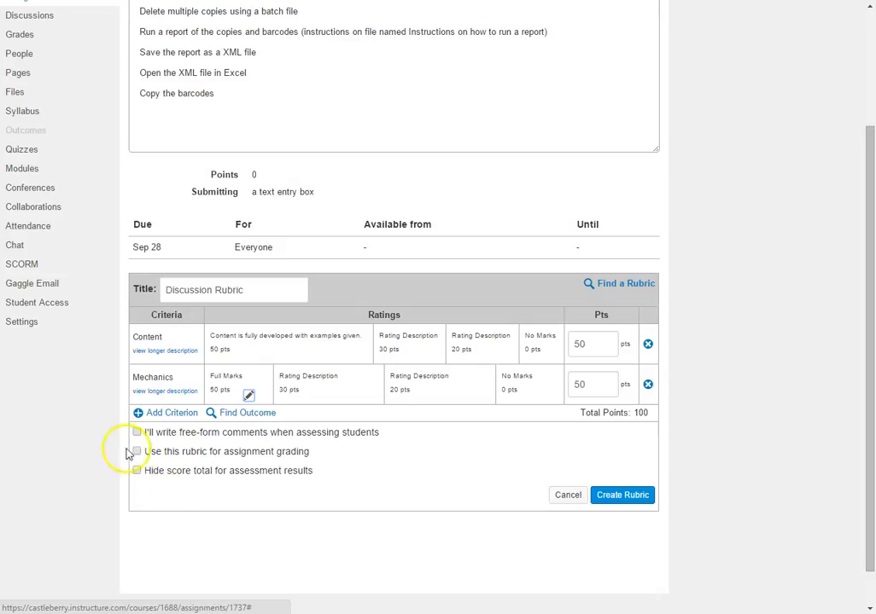
mouse_move(259, 438)
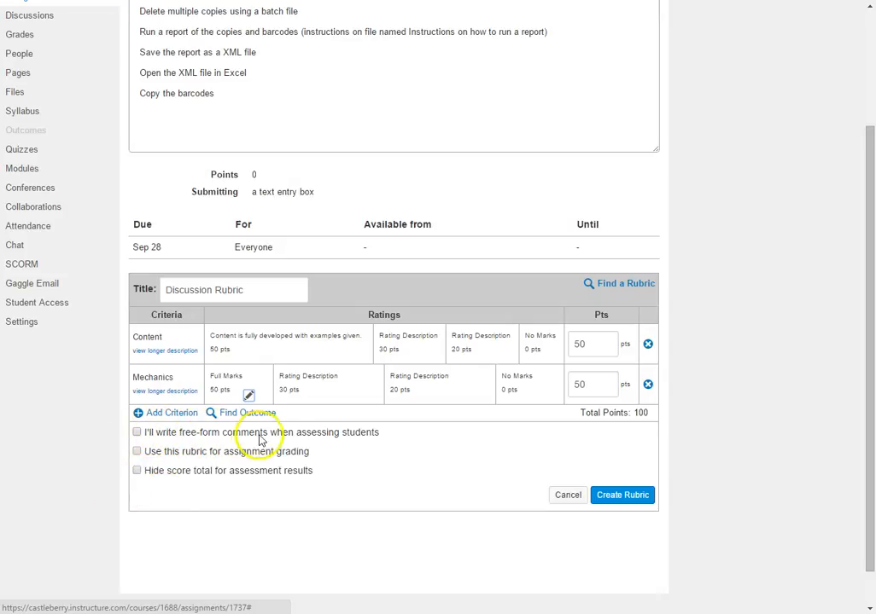
mouse_move(246, 442)
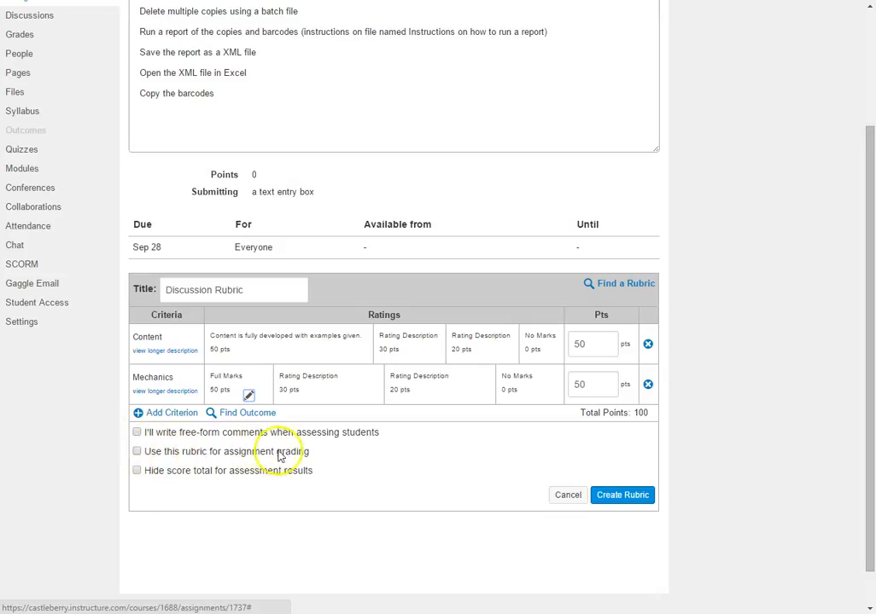
- Toggle rubric options, leaving 'Use this rubric for assignment grading' checked
left_click(136, 451)
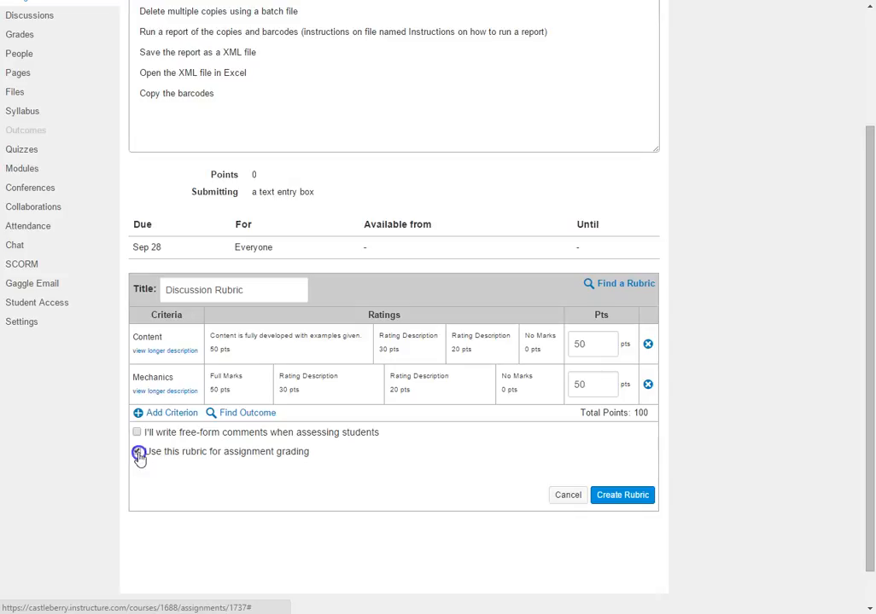
left_click(136, 450)
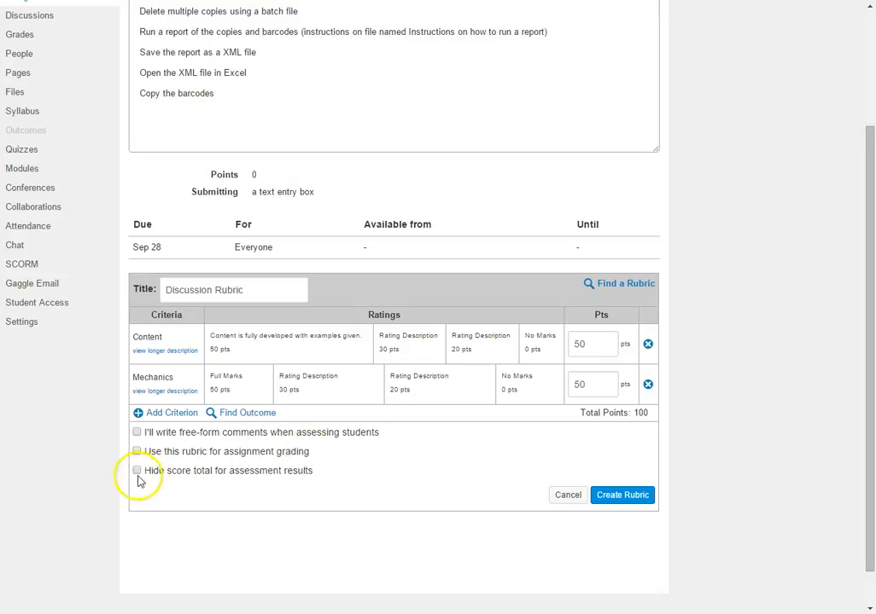
mouse_move(259, 478)
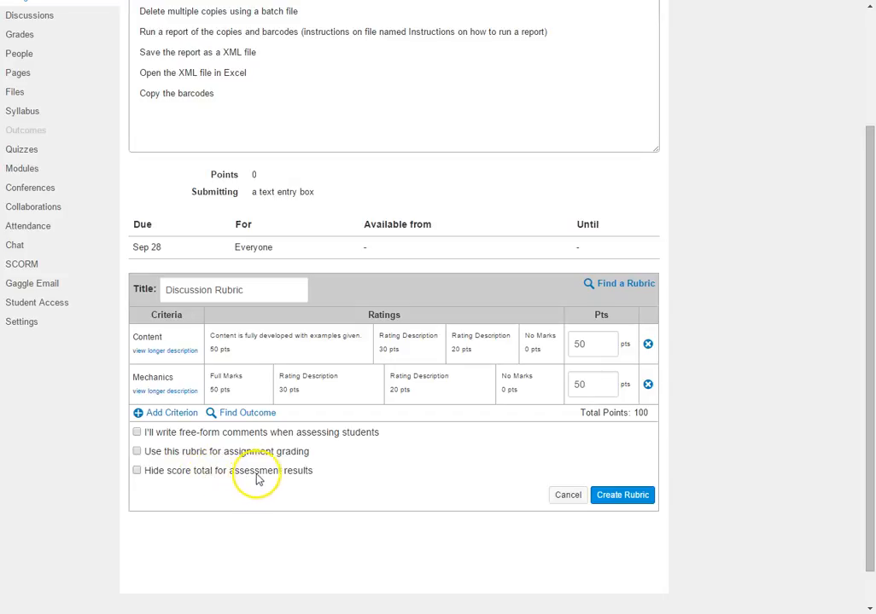
left_click(137, 471)
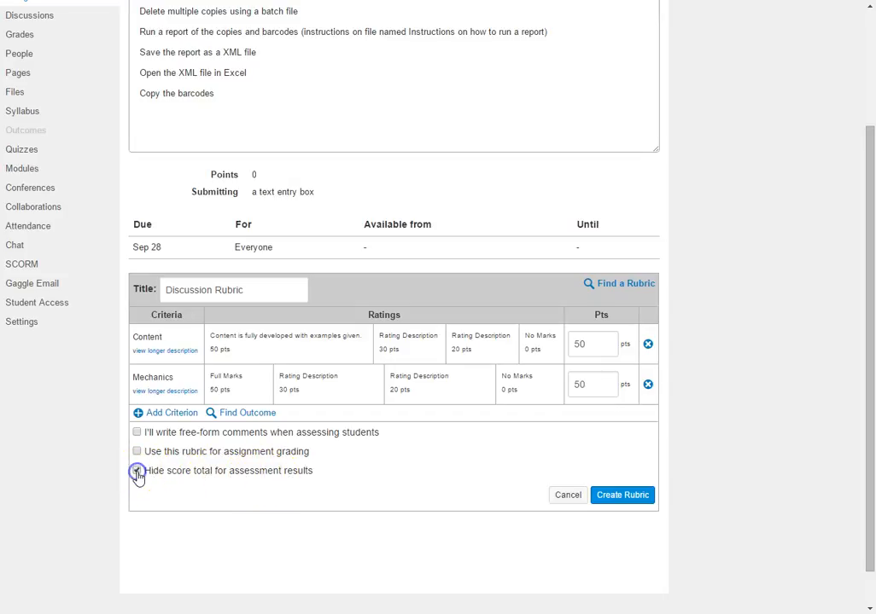
left_click(137, 471)
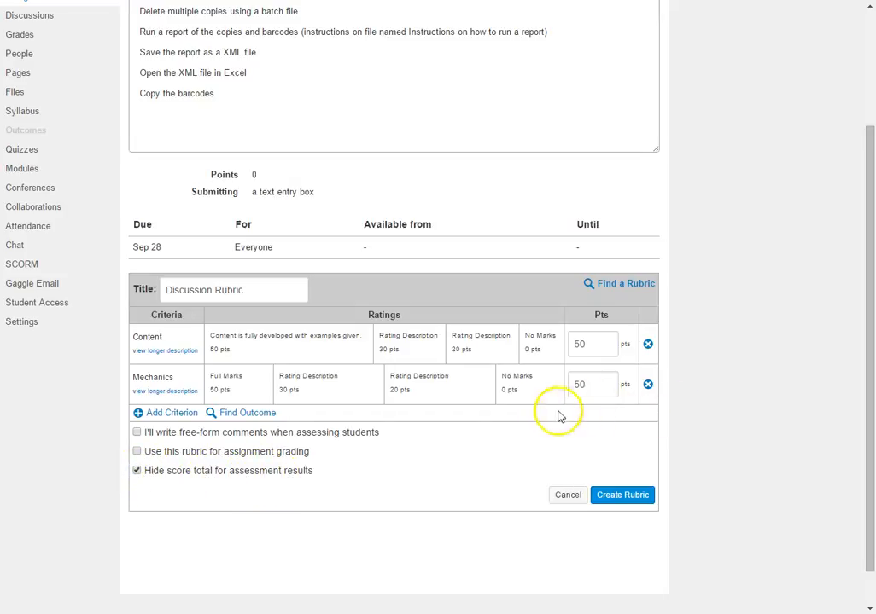
left_click(137, 471)
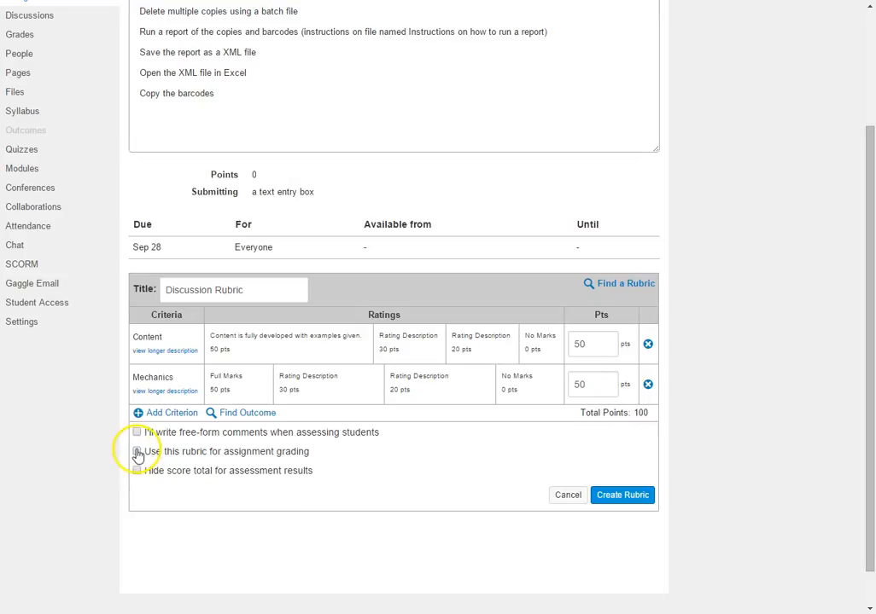
left_click(137, 451)
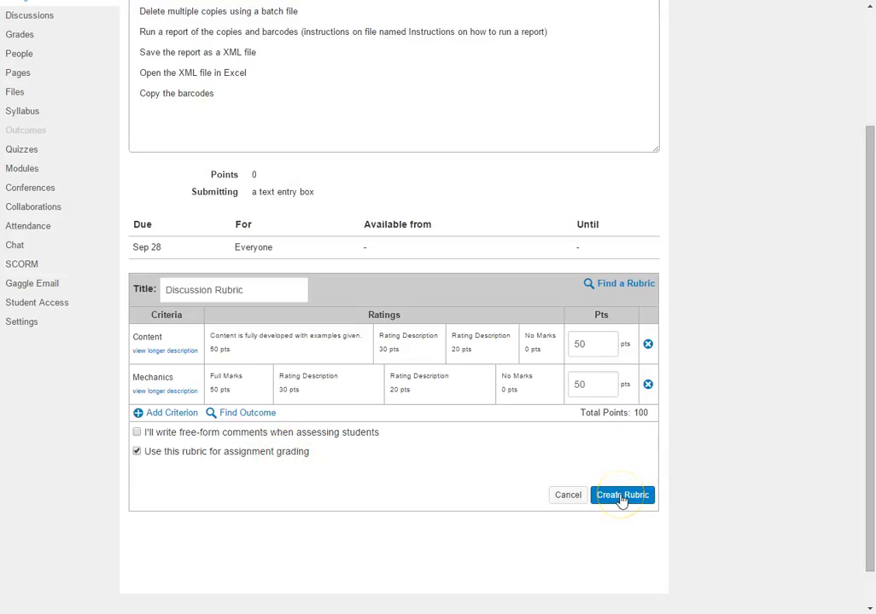
- Create the Discussion Rubric on the assignment and change points possible to 100
left_click(621, 495)
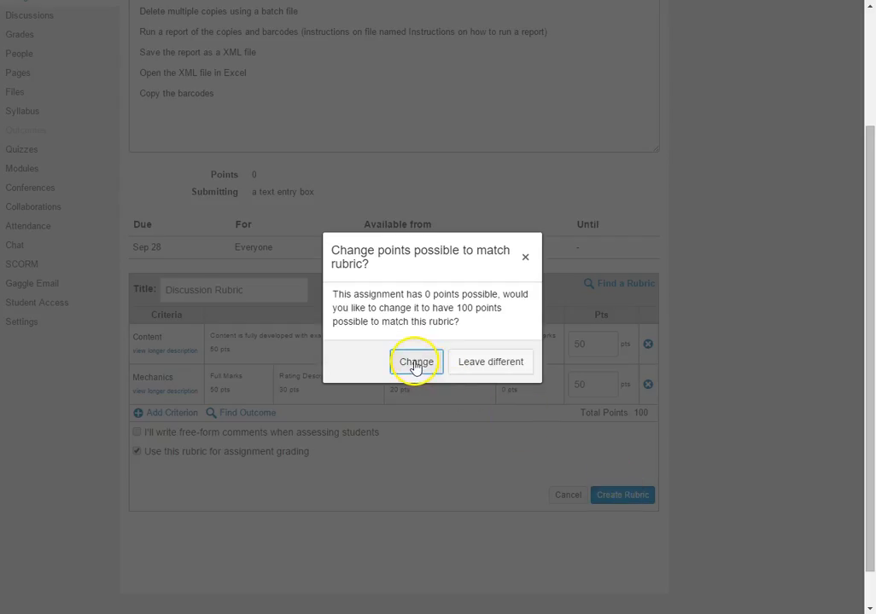
left_click(417, 362)
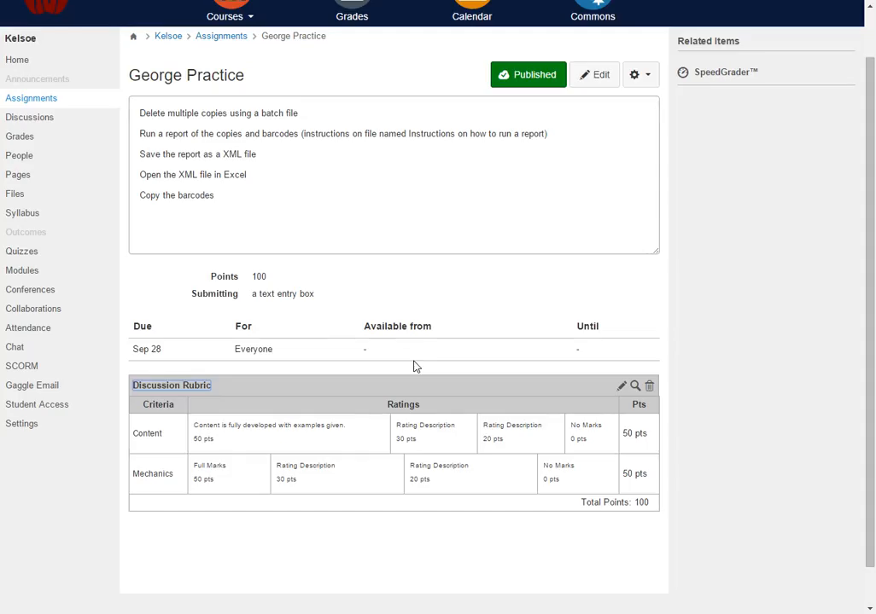
mouse_move(188, 399)
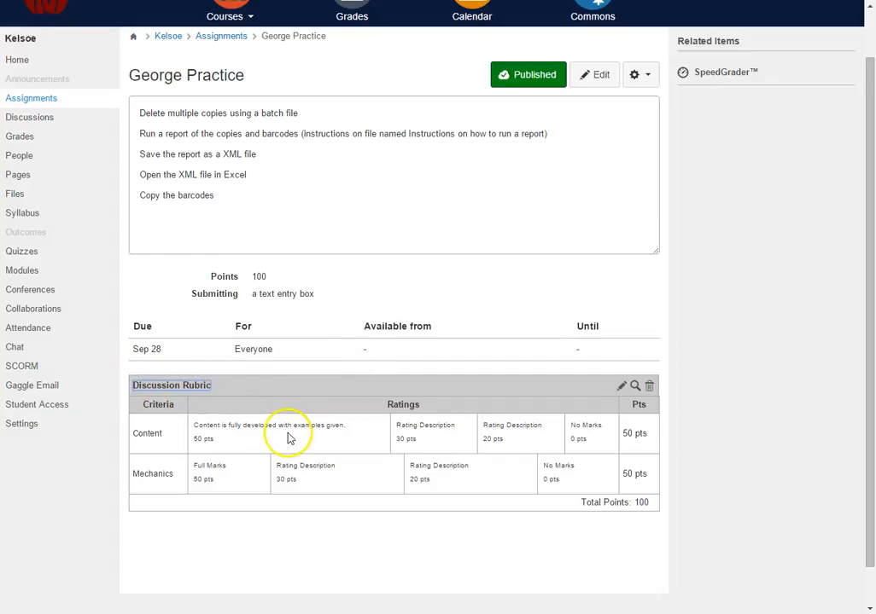
mouse_move(147, 348)
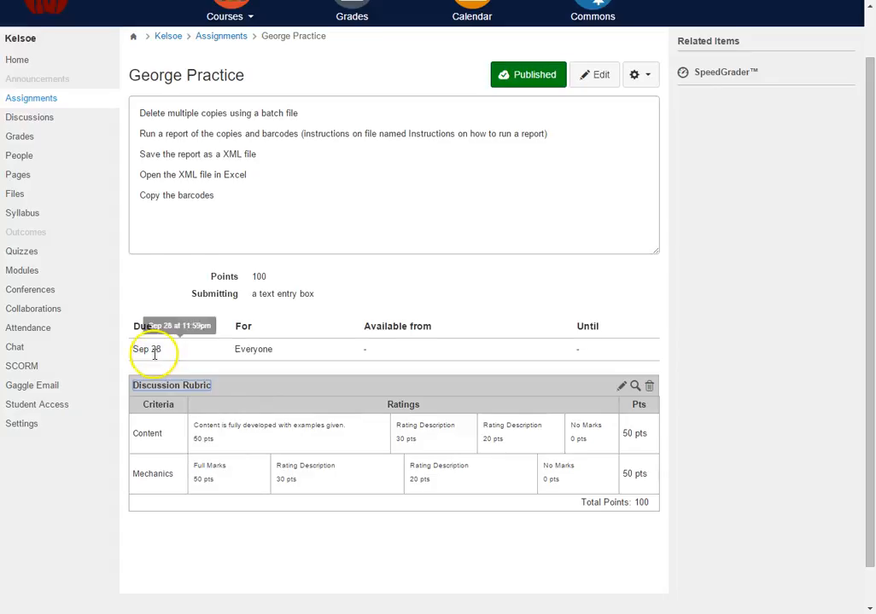
left_click(26, 233)
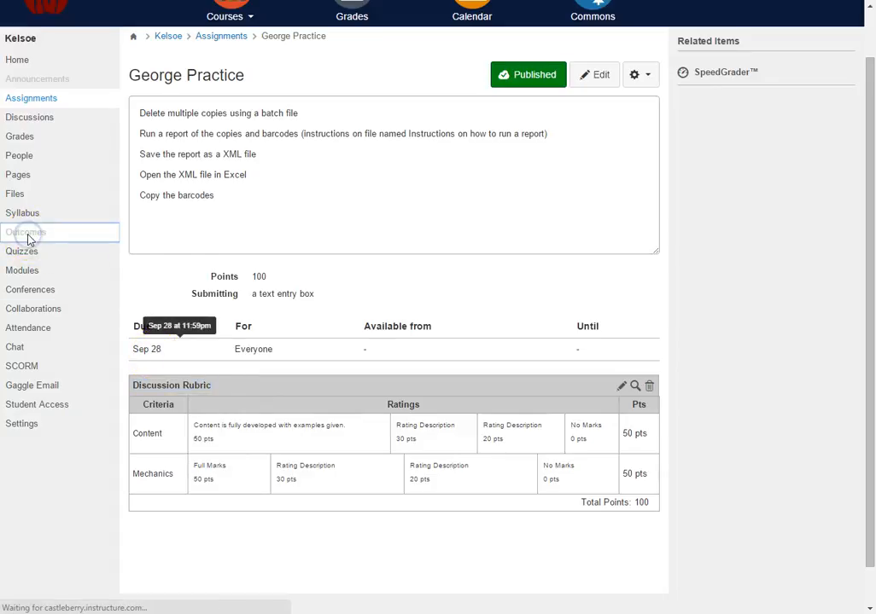
- View the Discussion Rubric's 100-point Content and Mechanics criteria via Outcomes > Manage Rubrics
left_click(25, 232)
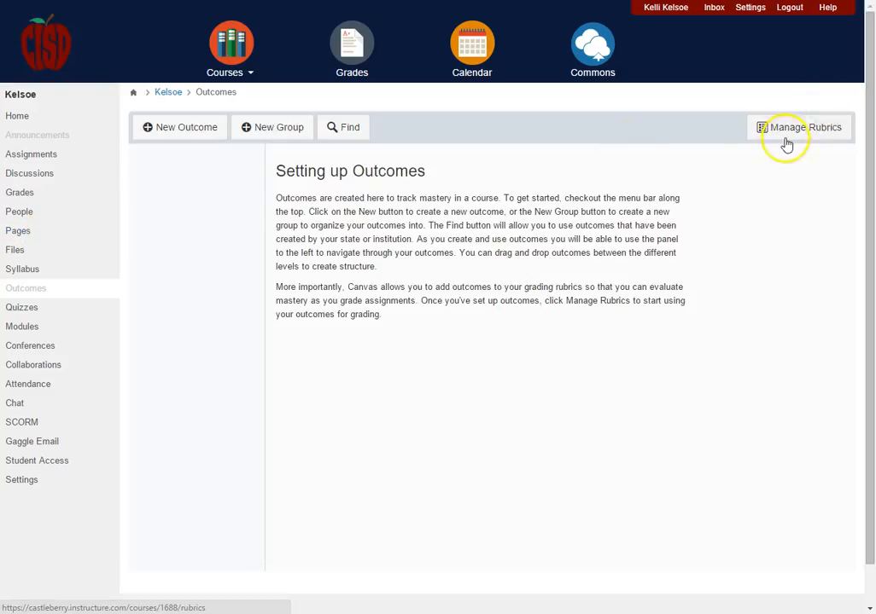
left_click(798, 127)
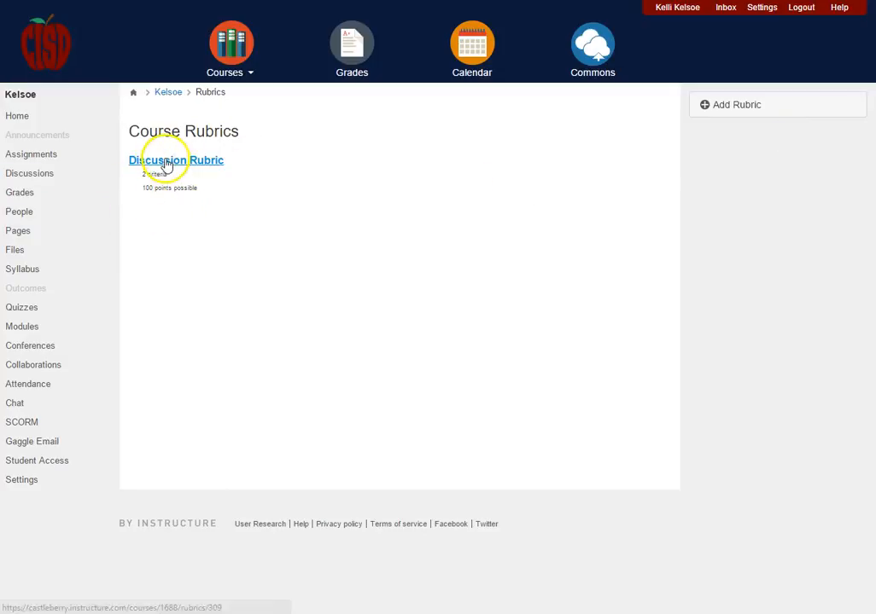
left_click(176, 160)
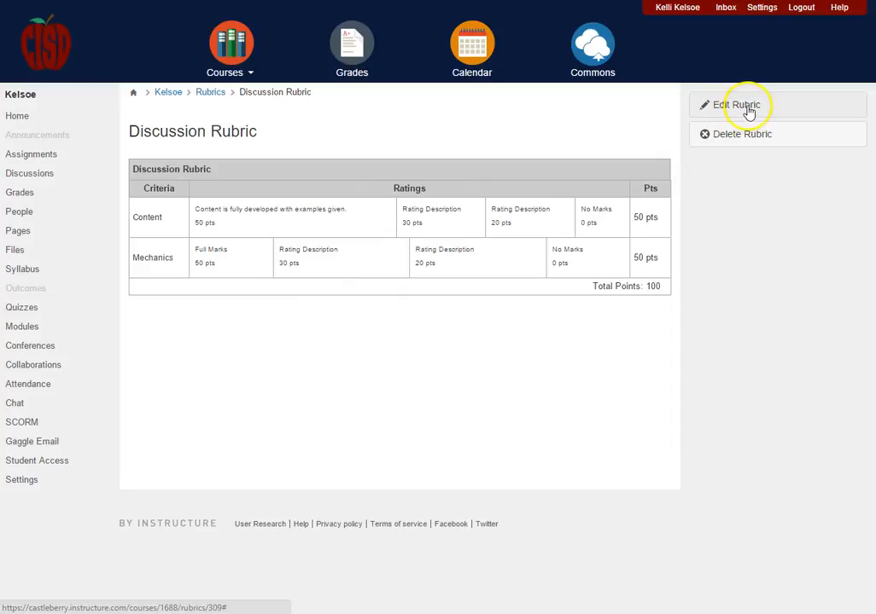
left_click(736, 105)
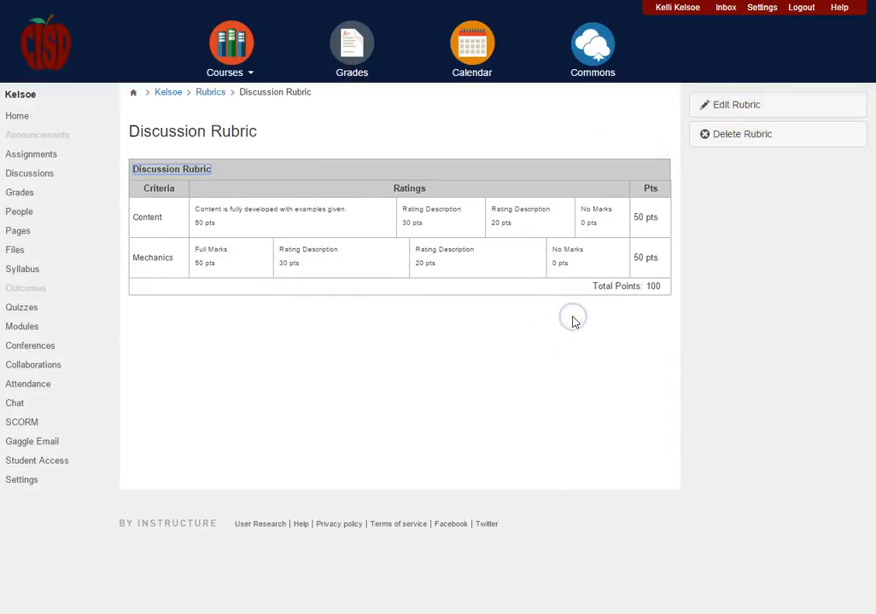
mouse_move(89, 288)
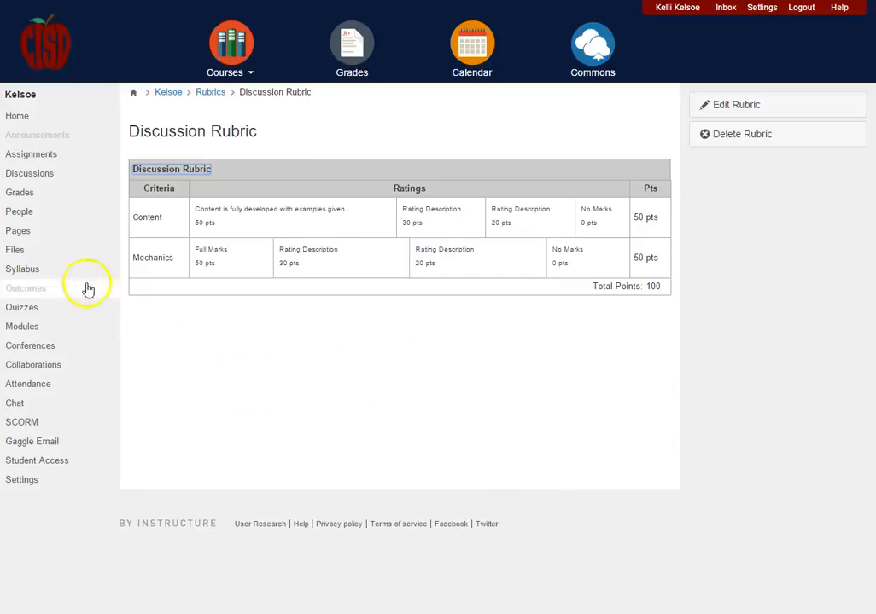